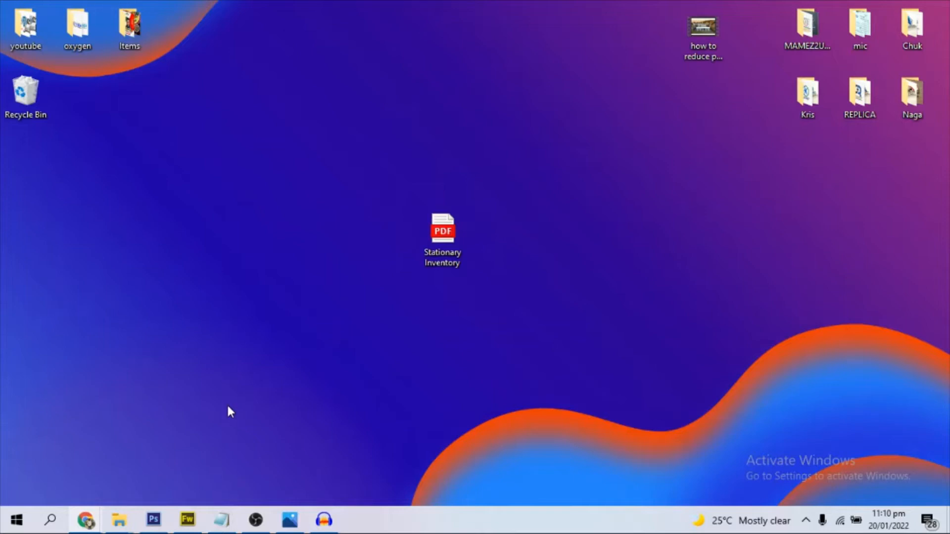
mouse_move(90, 519)
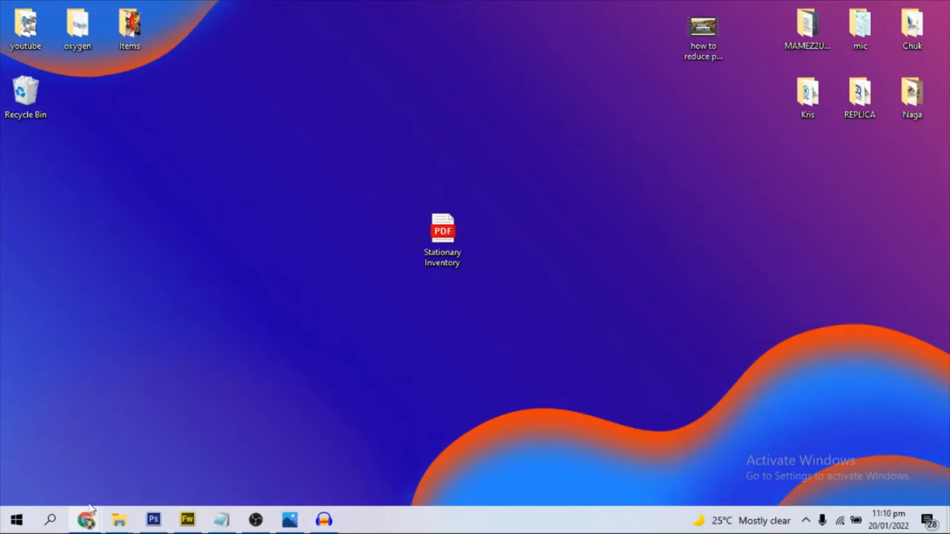
Go to ilovepdf.com in Chrome and start the PDF to Excel tool's file selection
left_click(85, 519)
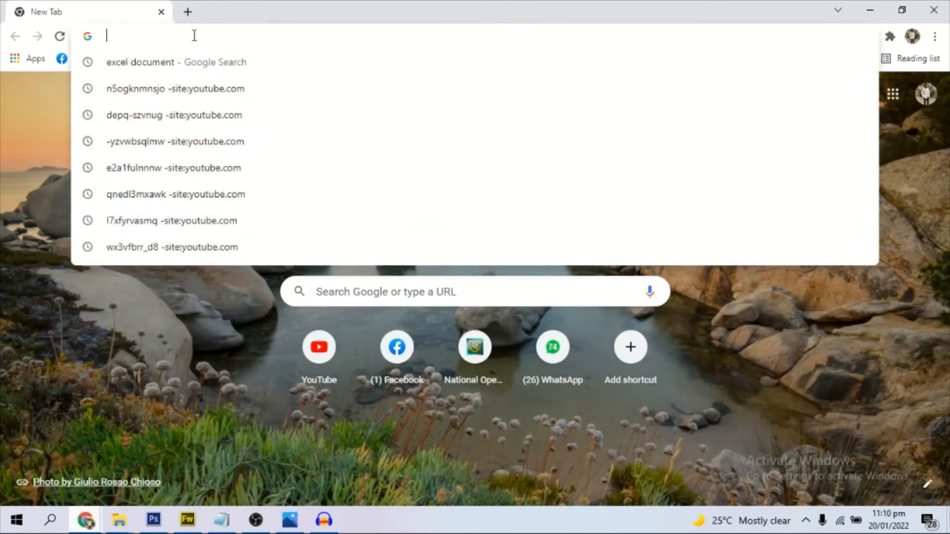
type("ilovepdf.com")
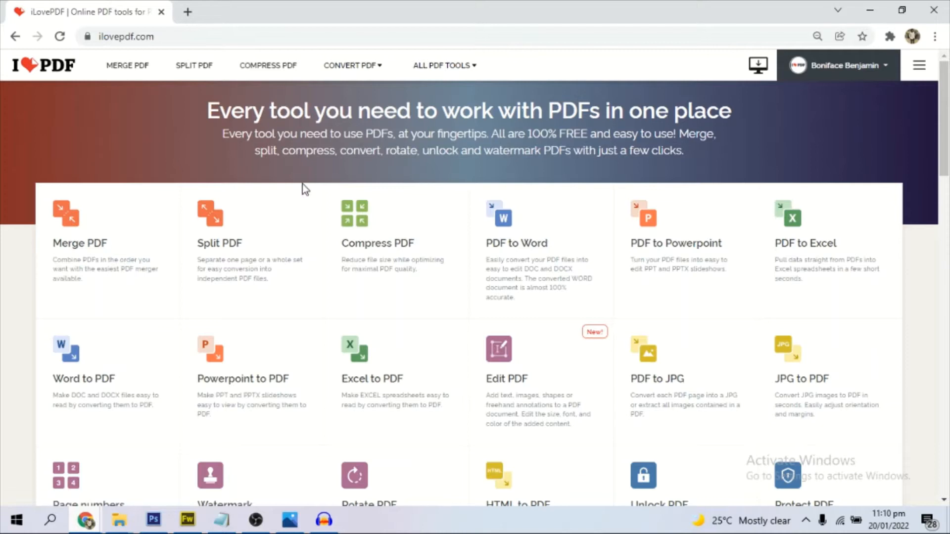
mouse_move(790, 268)
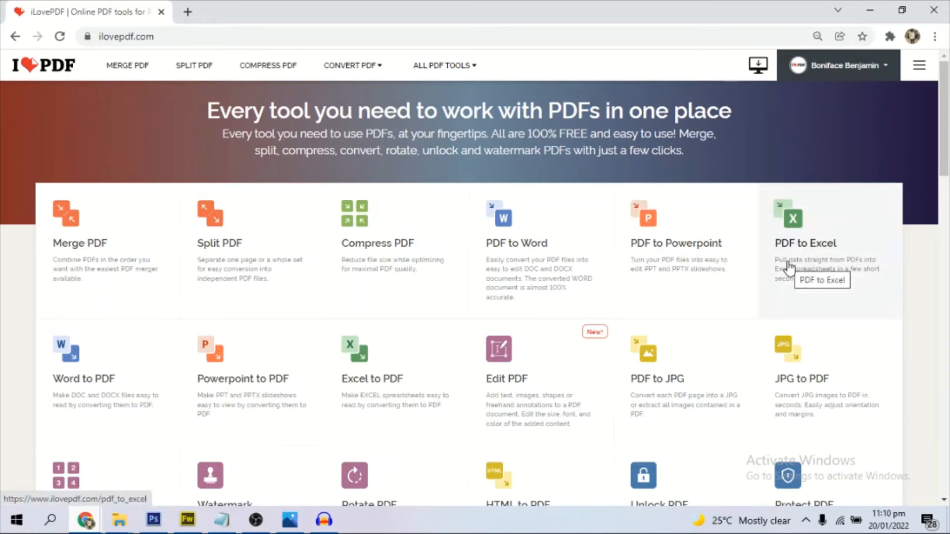
mouse_move(784, 268)
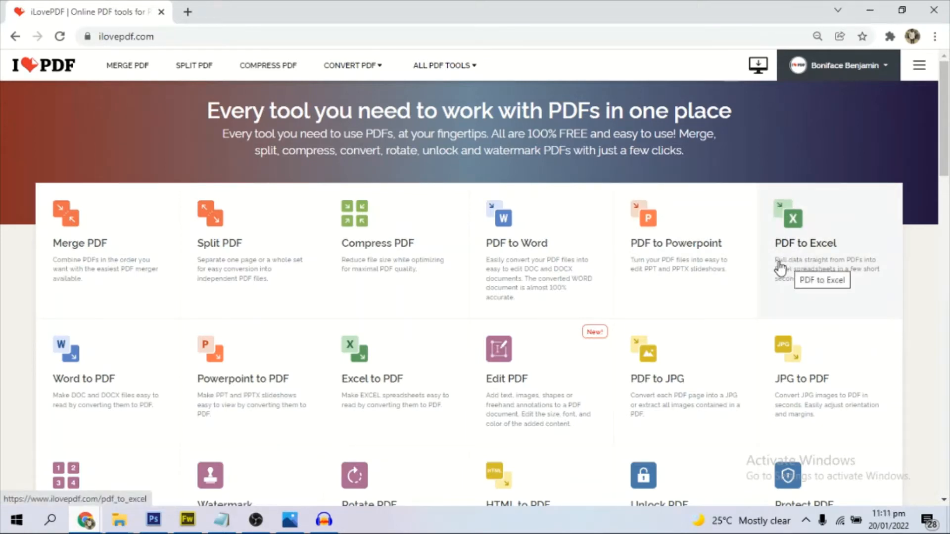
mouse_move(802, 260)
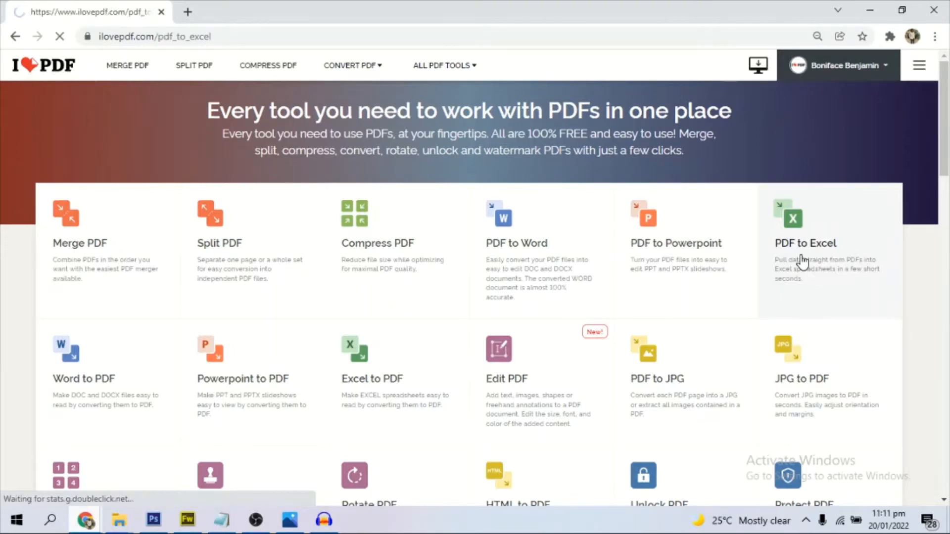
left_click(804, 244)
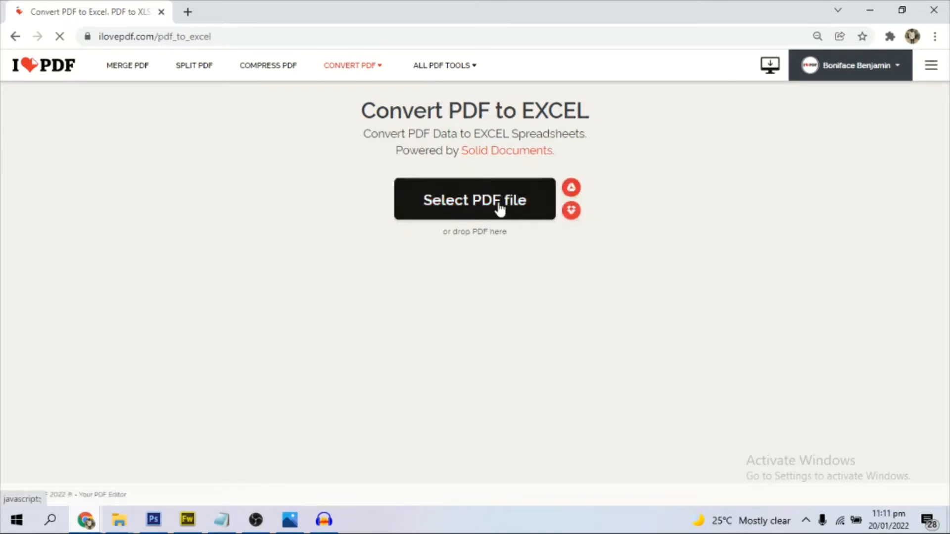
left_click(474, 199)
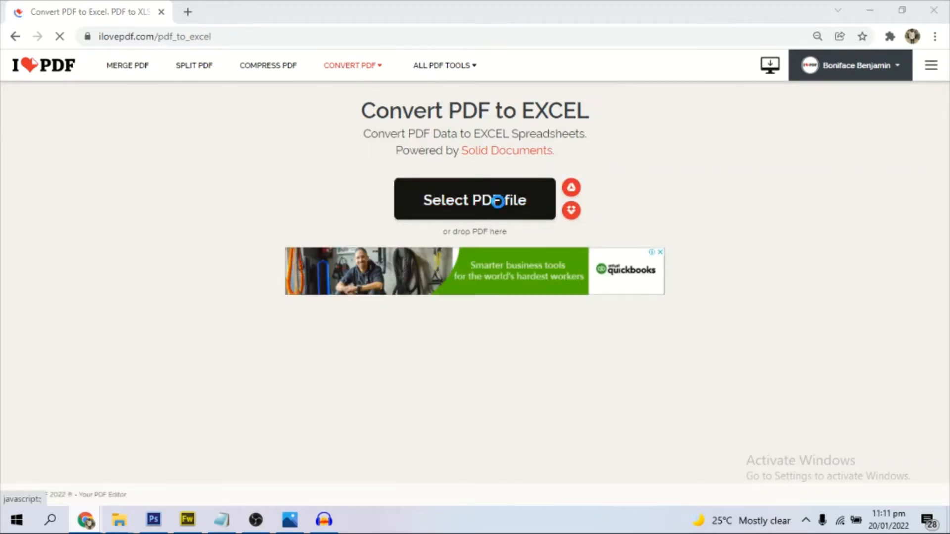
Select the Stationary Inventory PDF from the Desktop in the file-open dialog
left_click(474, 199)
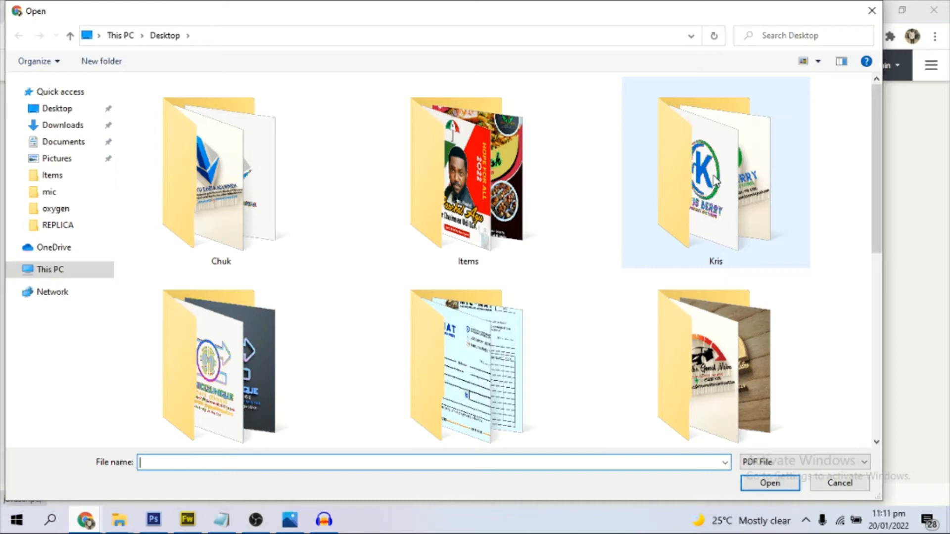
scroll("down", 3)
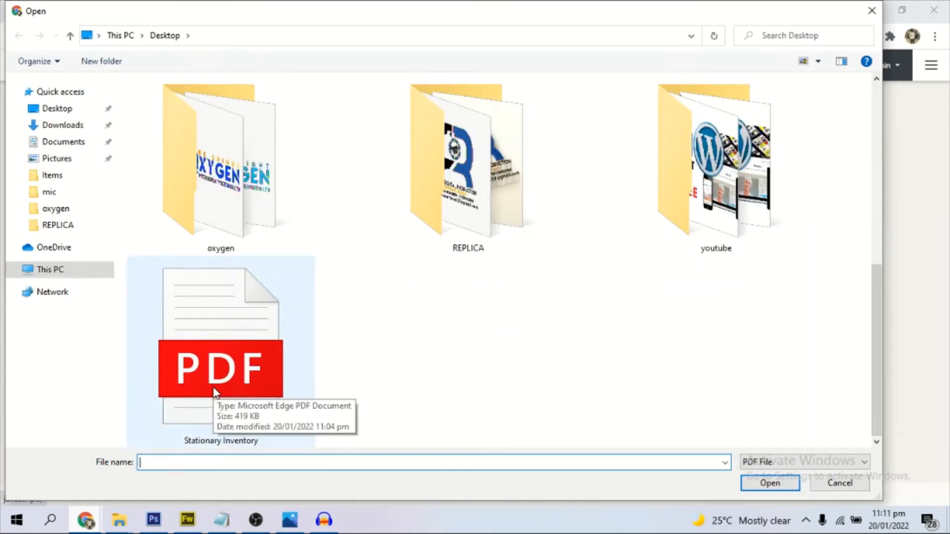
left_click(838, 483)
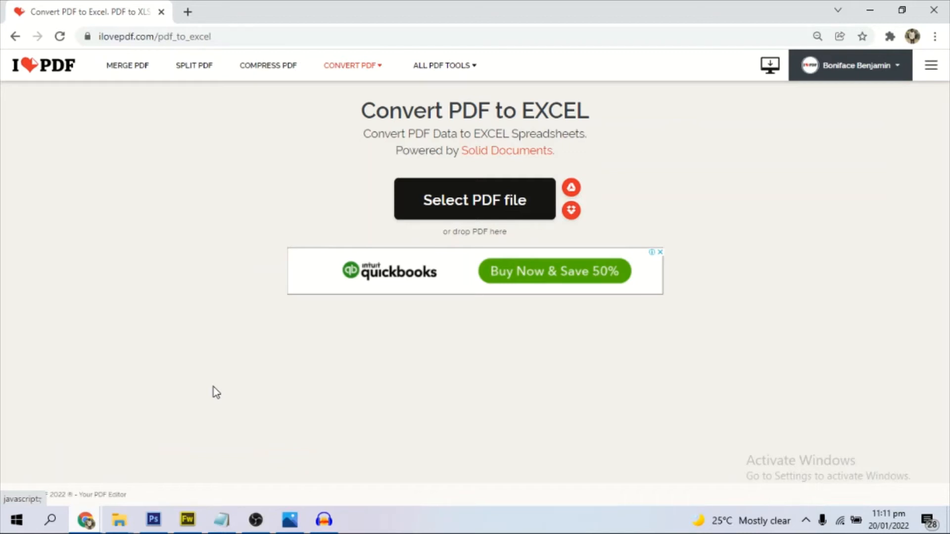
Convert the uploaded Stationary Inventory.pdf to Excel with No OCR
left_click(473, 198)
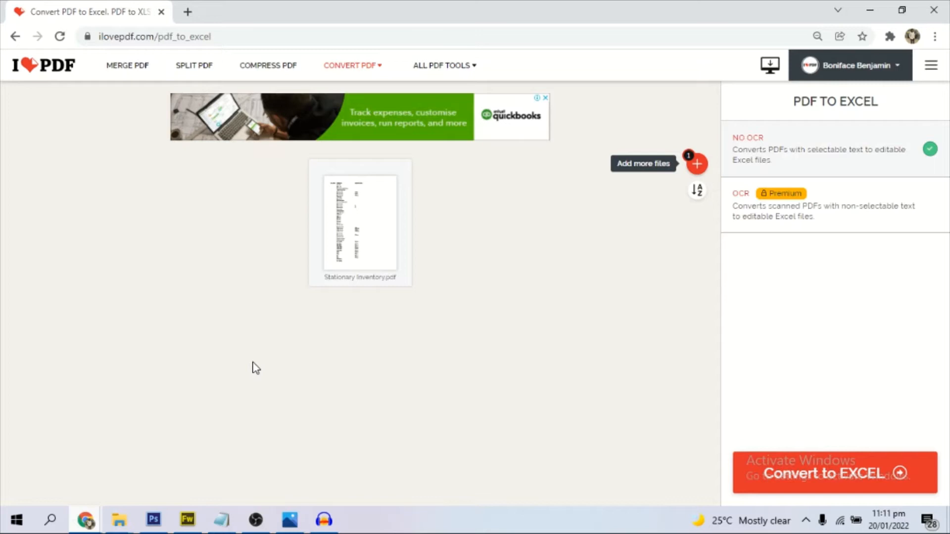
mouse_move(714, 302)
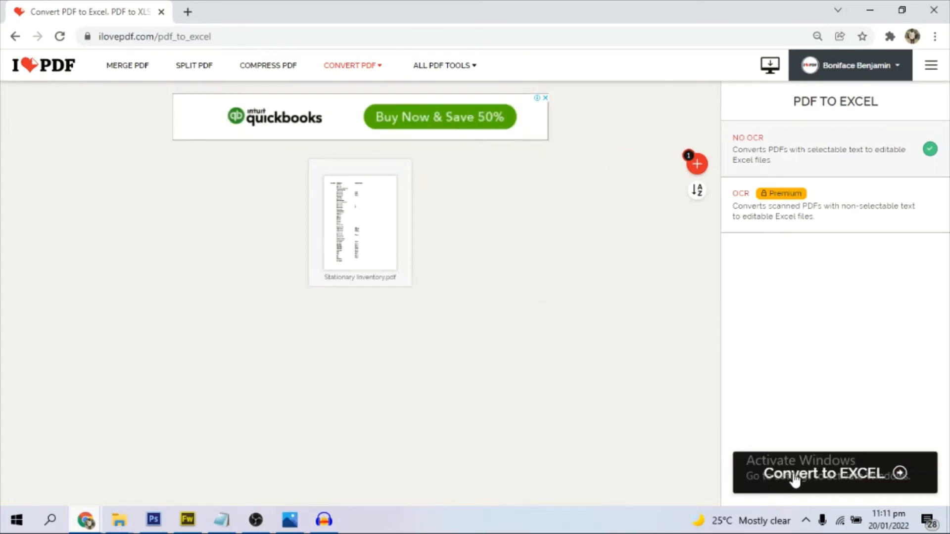
left_click(824, 473)
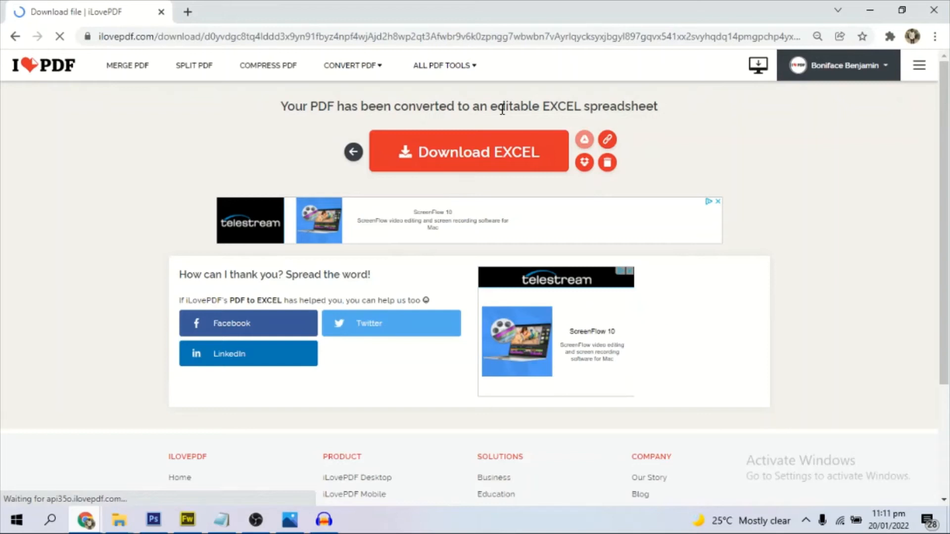
Download the converted Stationary Inventory.xlsx to the computer
left_click(468, 151)
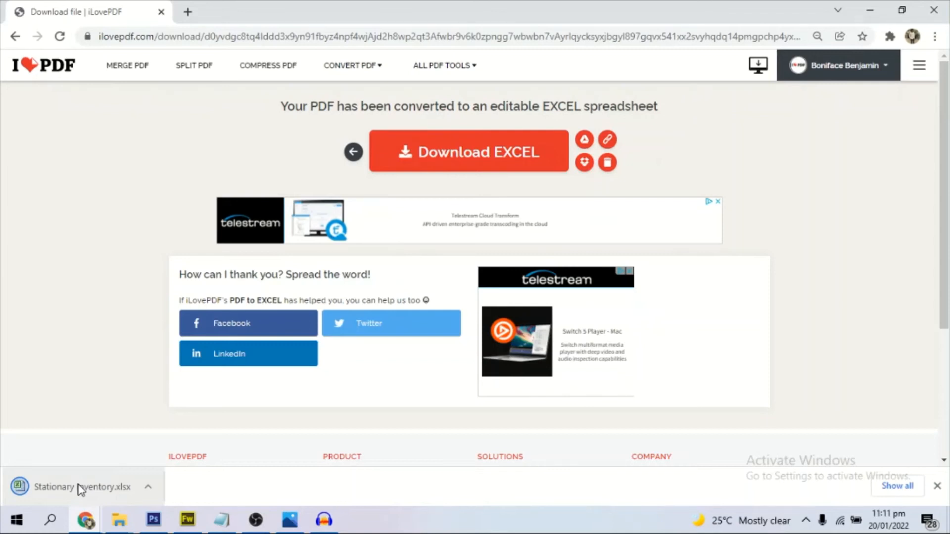
Open Stationary Inventory.xlsx in Excel, enable editing and dismiss the activation notice
left_click(80, 487)
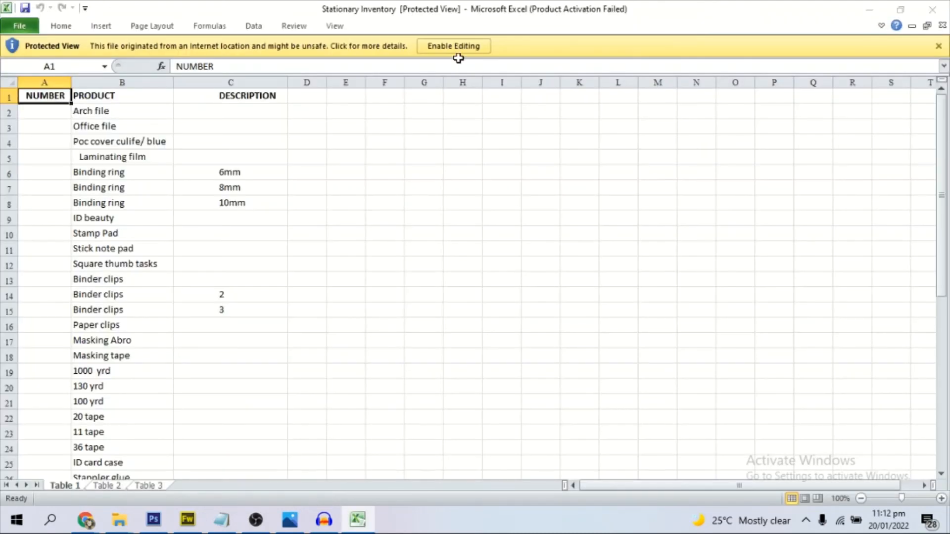
left_click(452, 46)
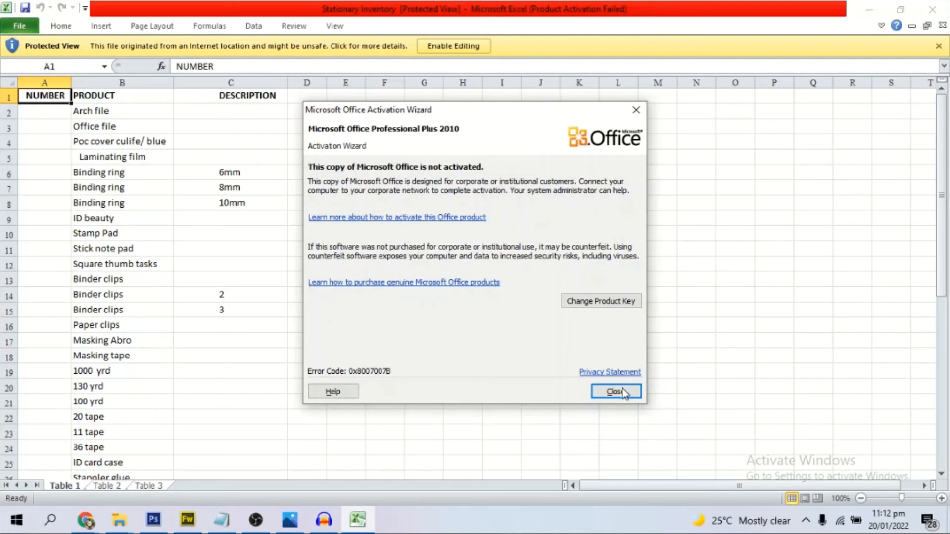
left_click(614, 391)
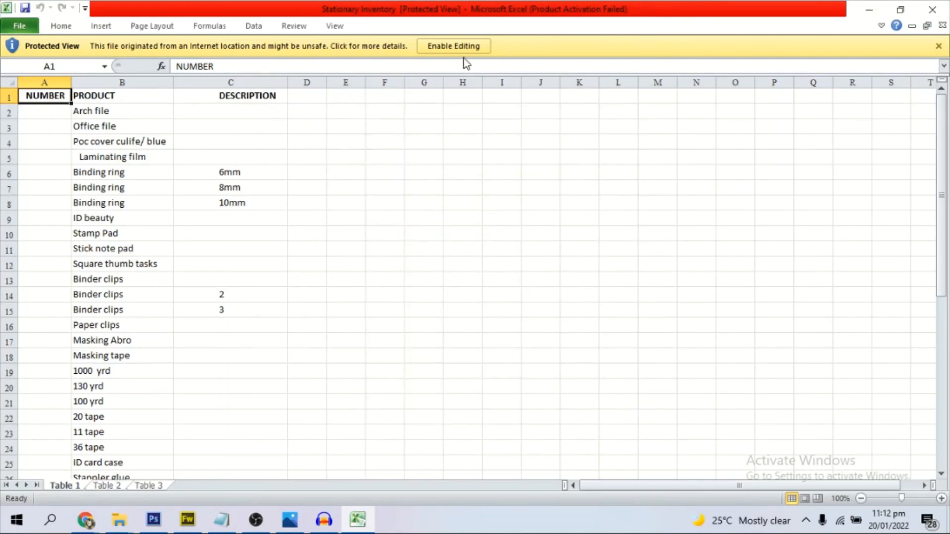